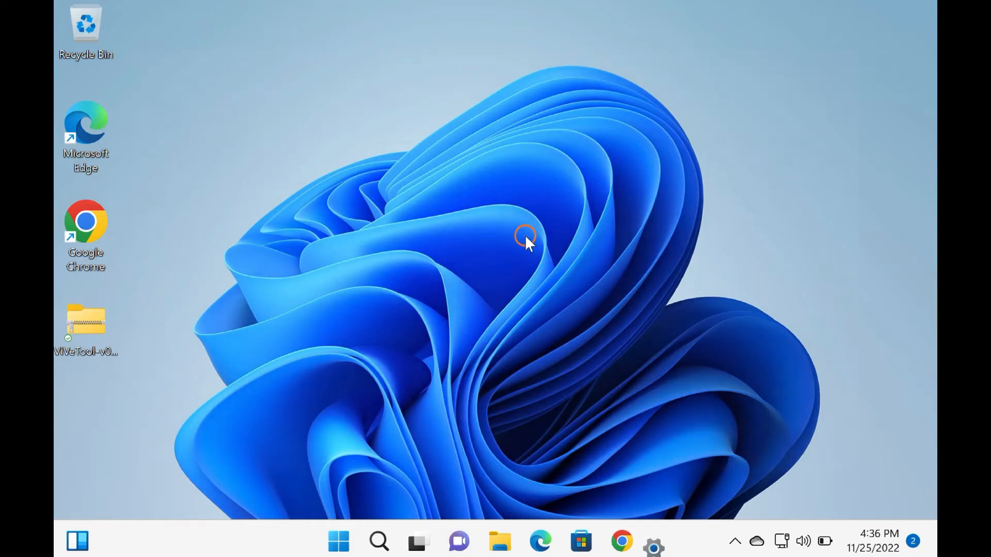
- Go to the Accounts page in Settings and scroll to the Other users option
click(654, 542)
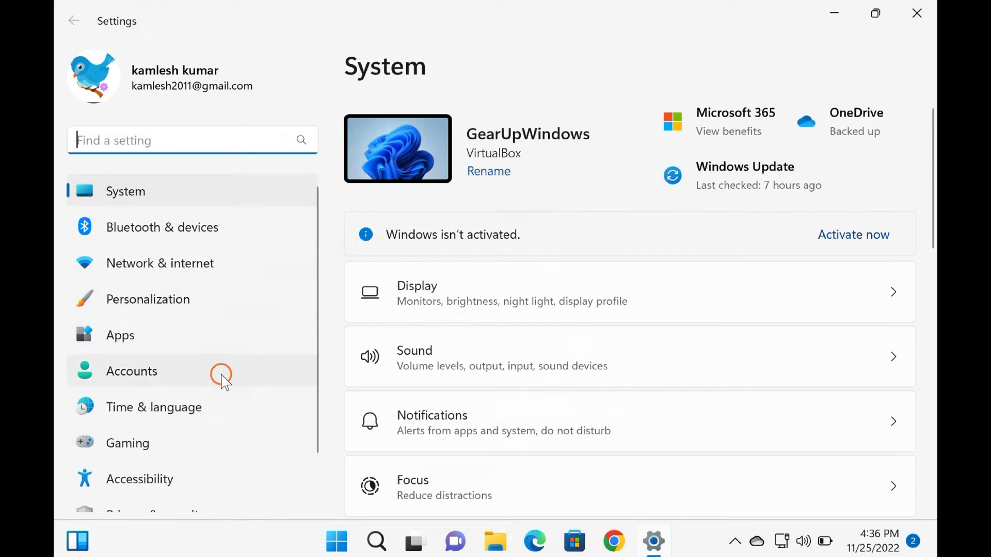
click(131, 371)
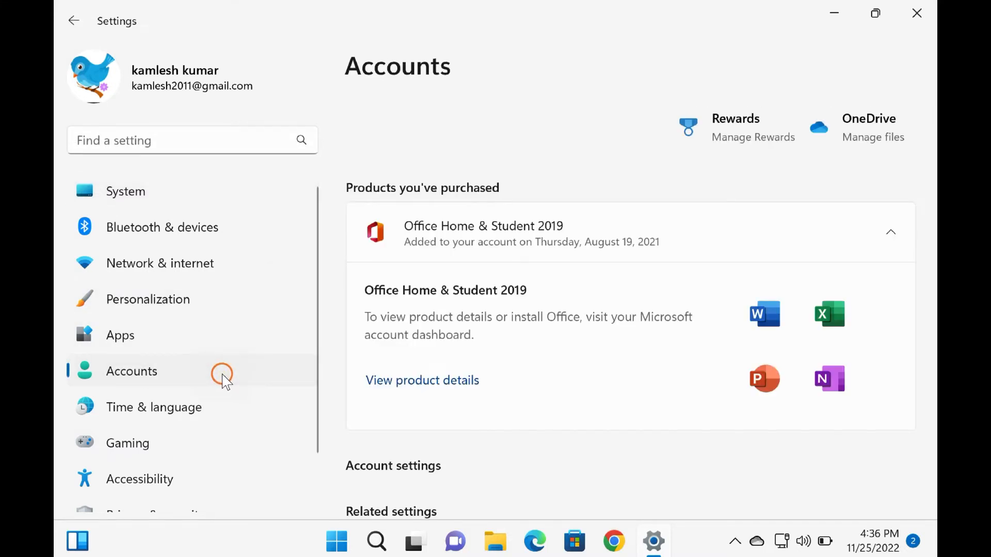
scroll(down, 3)
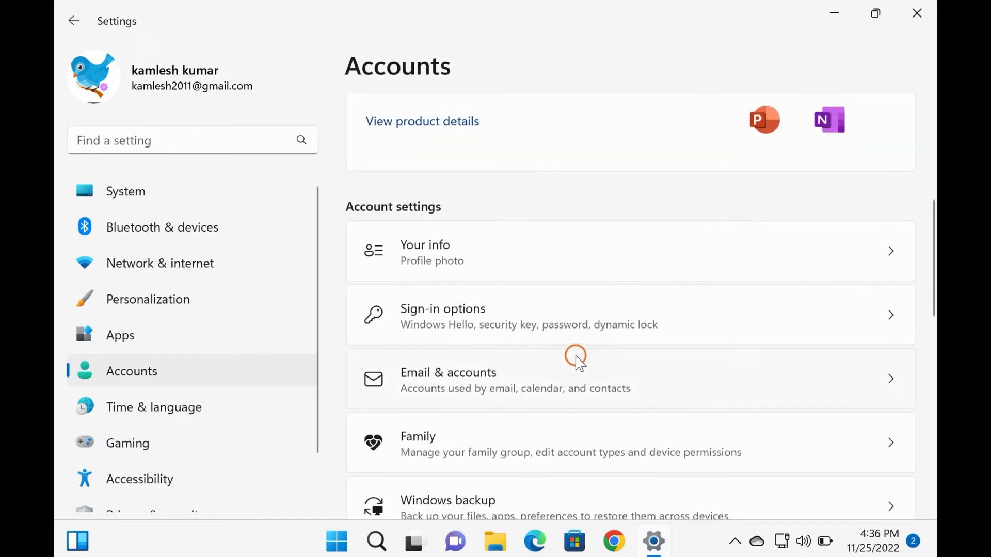
scroll(down, 3)
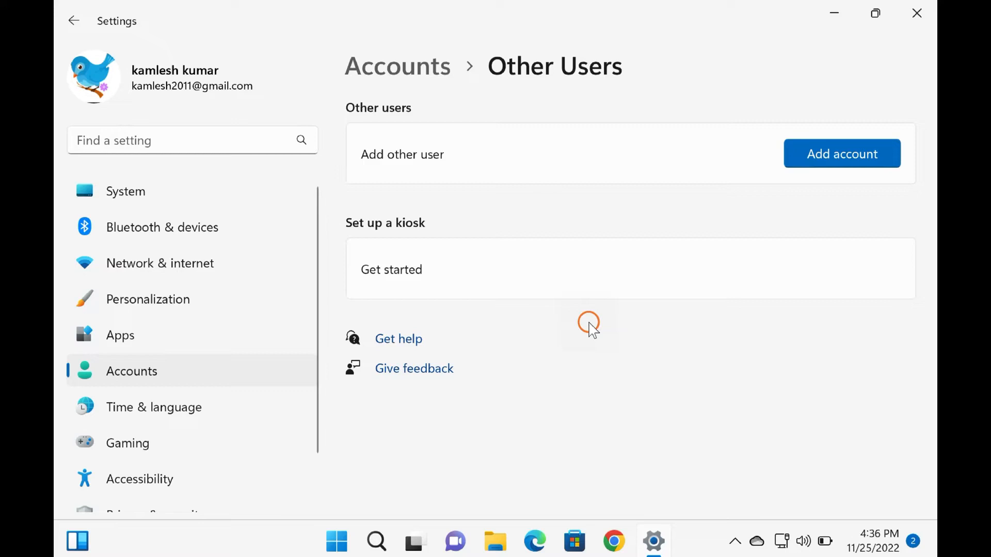
mouse_move(801, 193)
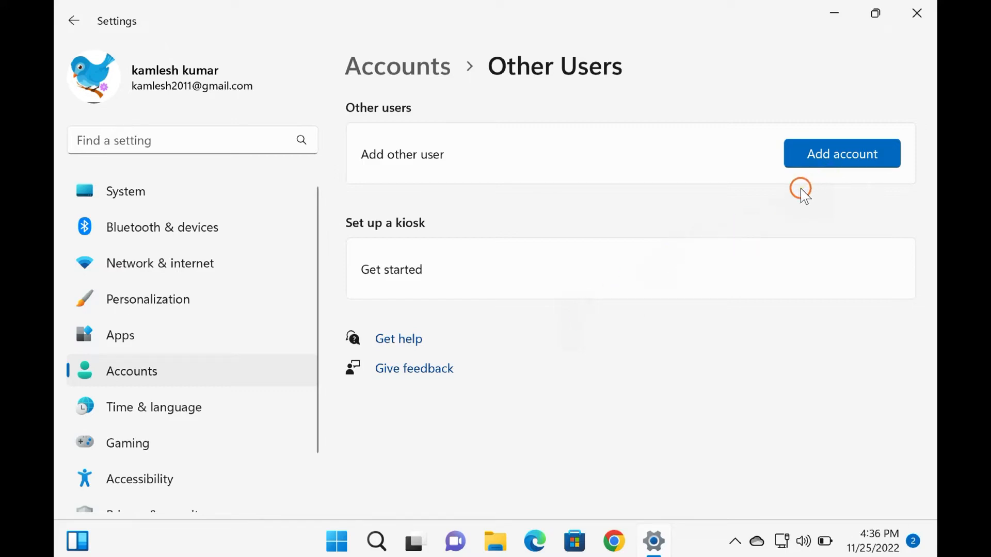
mouse_move(530, 115)
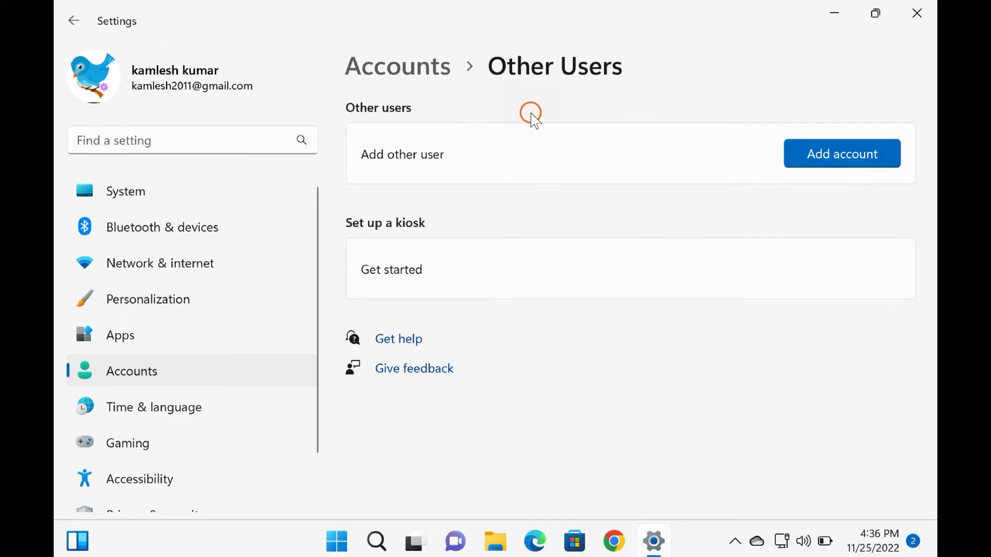
mouse_move(720, 164)
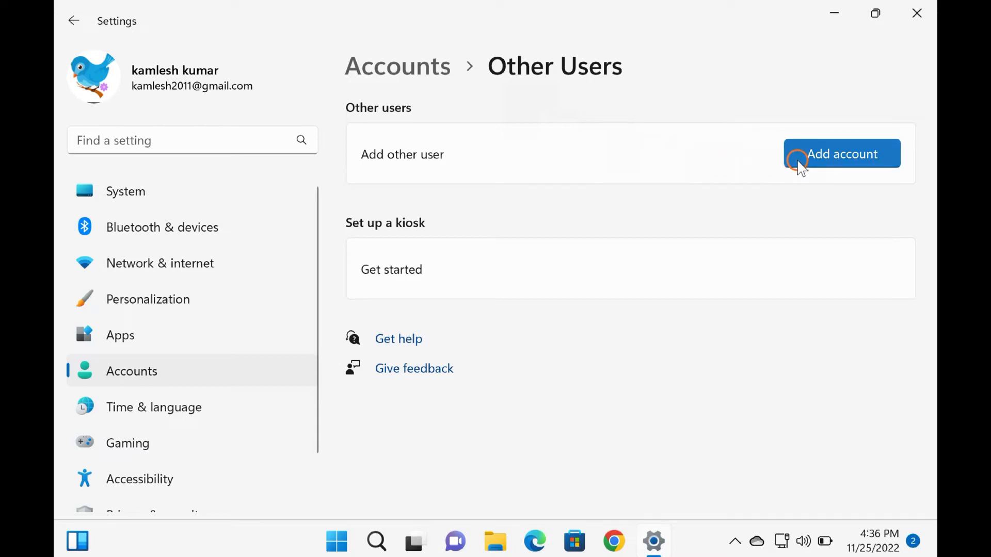
- Start adding a new user to this PC from the Other users page
click(841, 154)
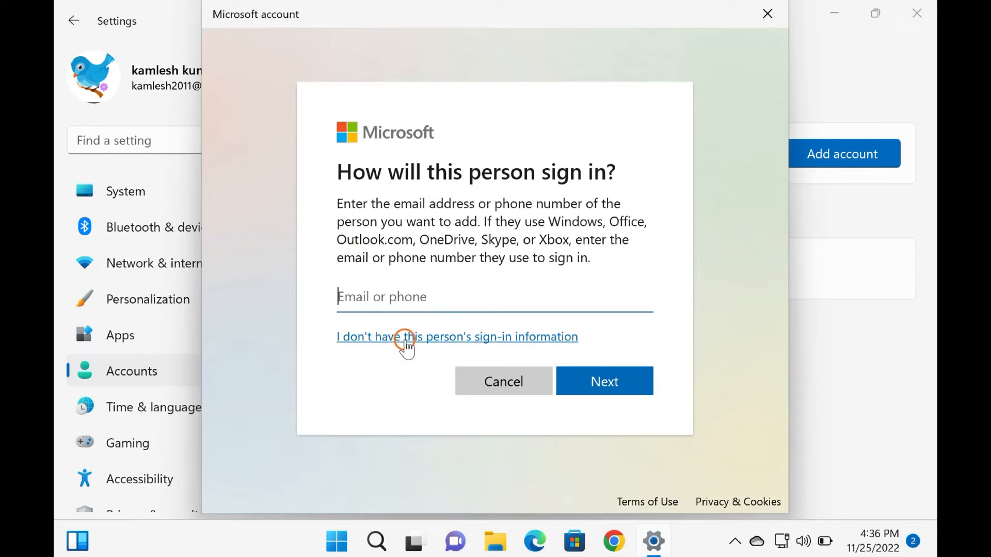
mouse_move(473, 344)
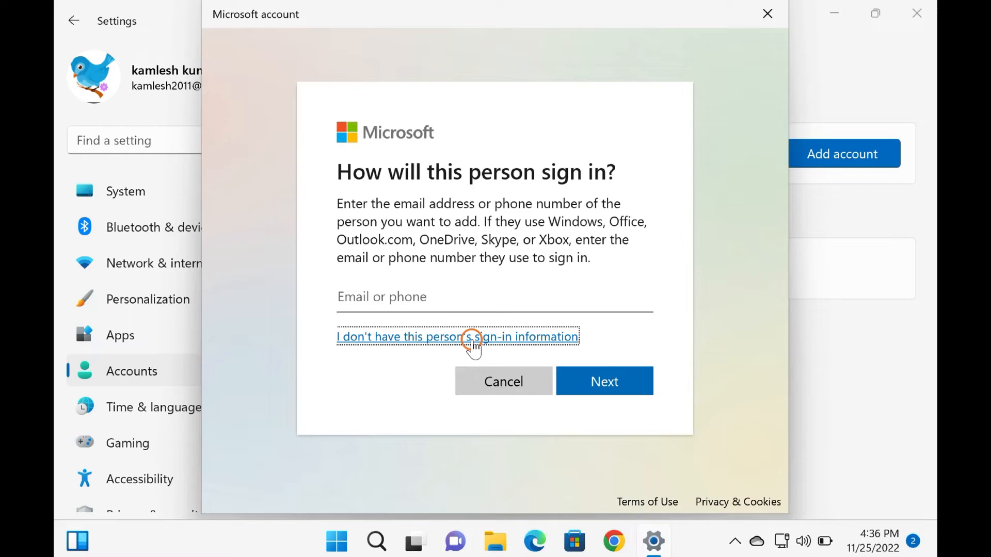
mouse_move(389, 351)
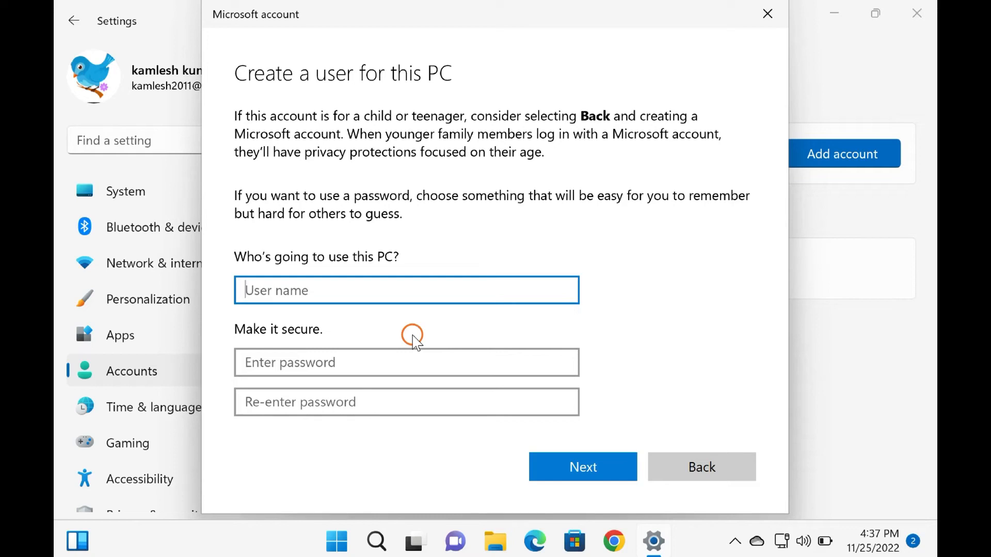
- Create a local account named GuestAccount with the password fields left empty
text(GuestAcco)
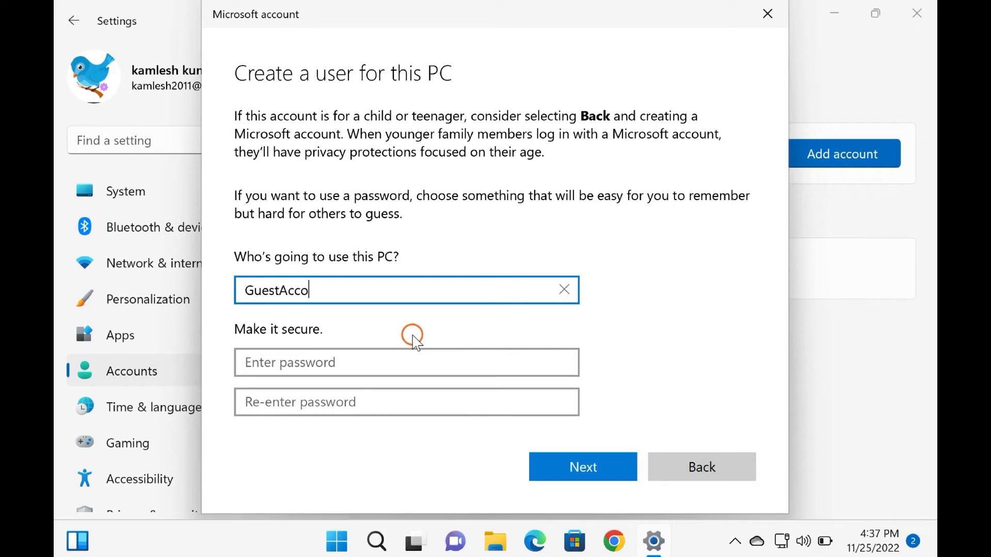
text(unt)
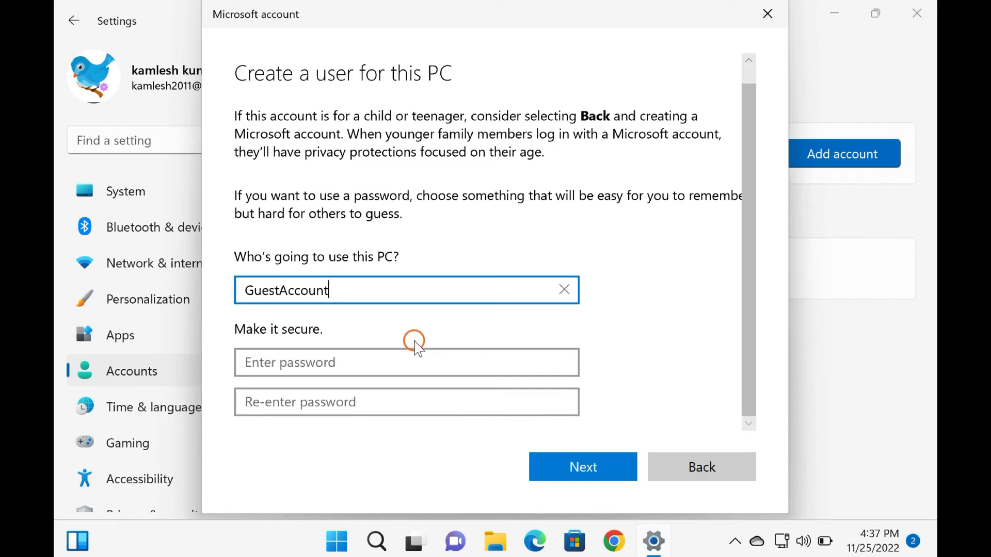
mouse_move(646, 352)
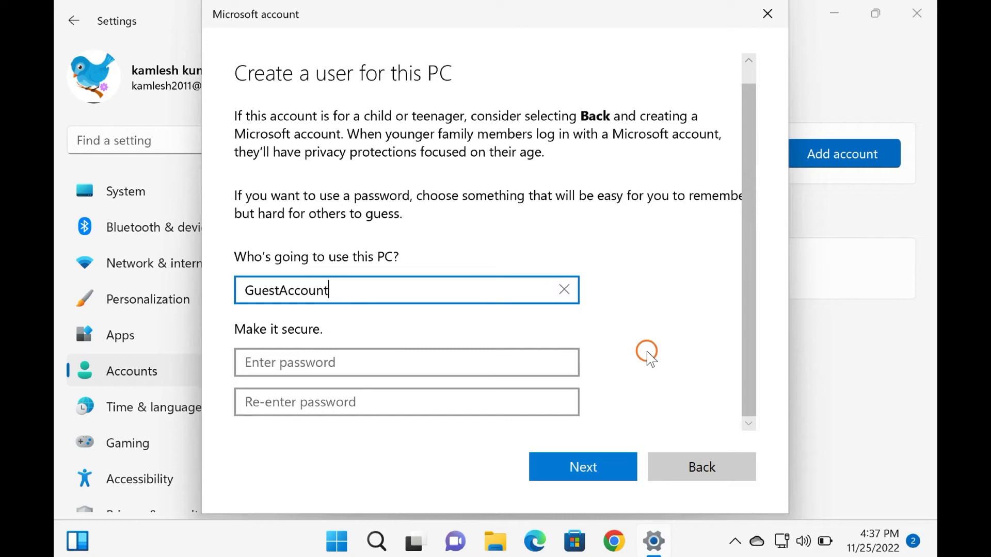
click(582, 466)
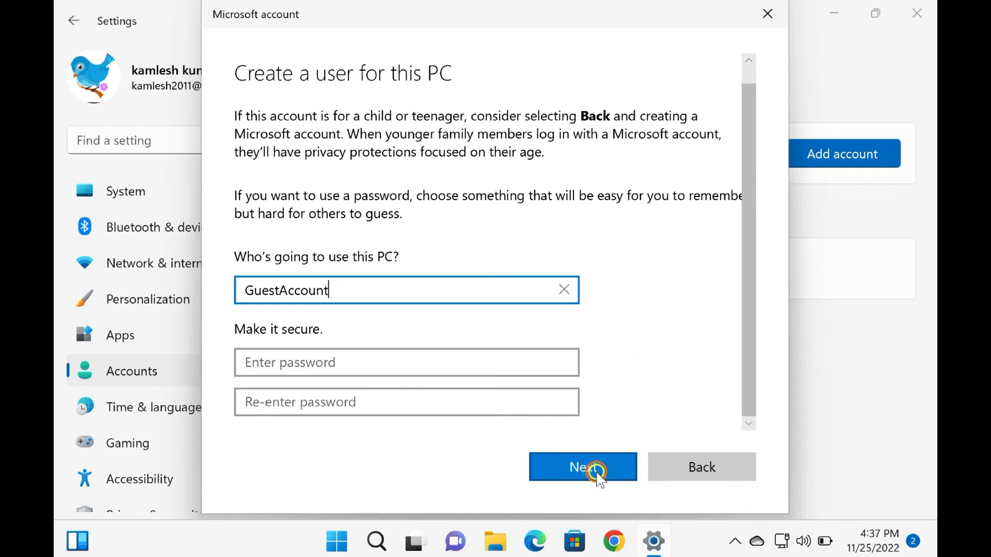
click(582, 467)
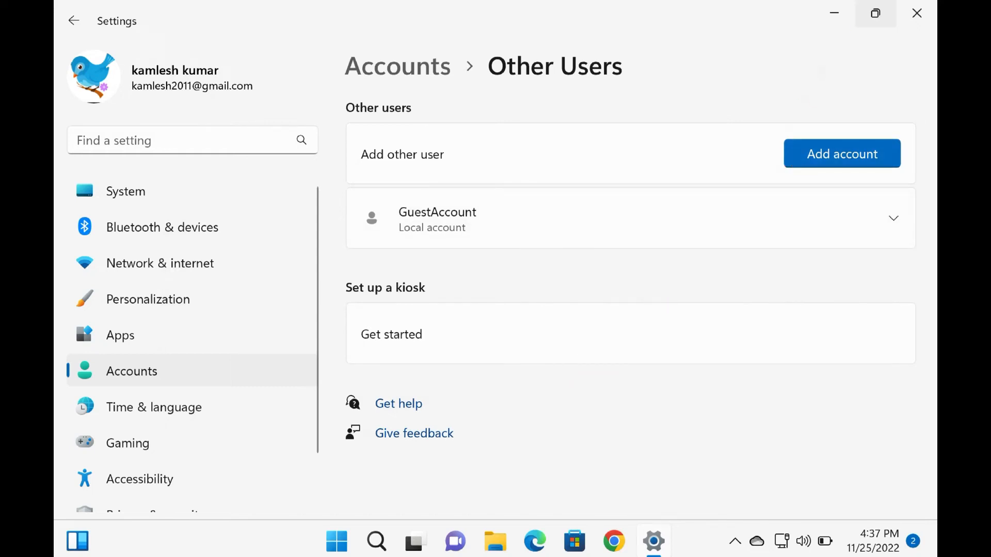
mouse_move(916, 13)
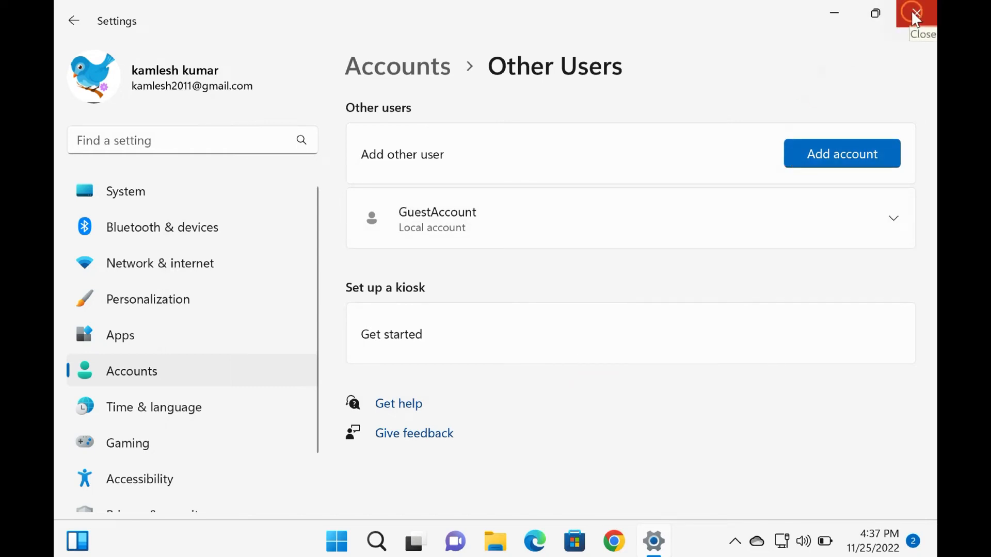
- Close Settings and launch cmd from the Run dialog as administrator
click(914, 14)
text(cm)
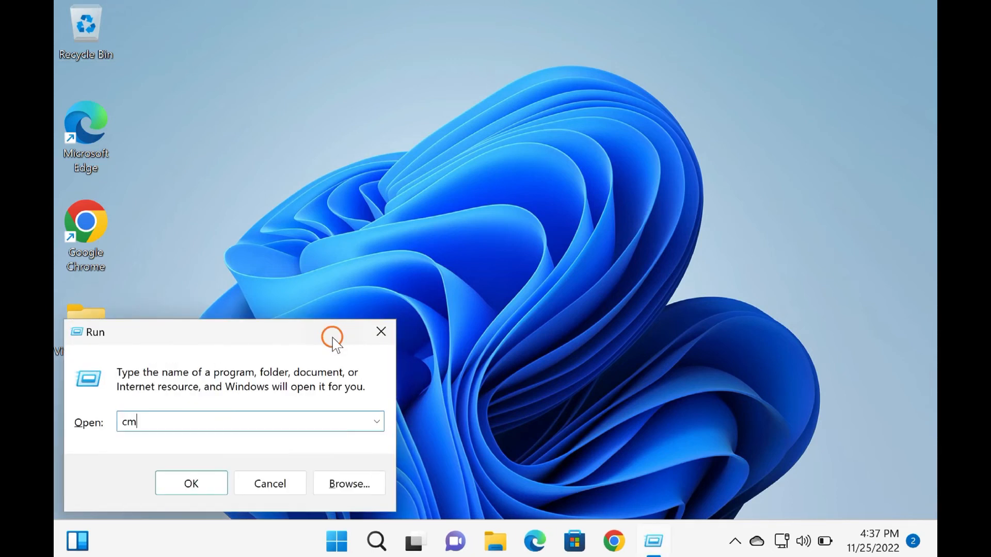
text(d)
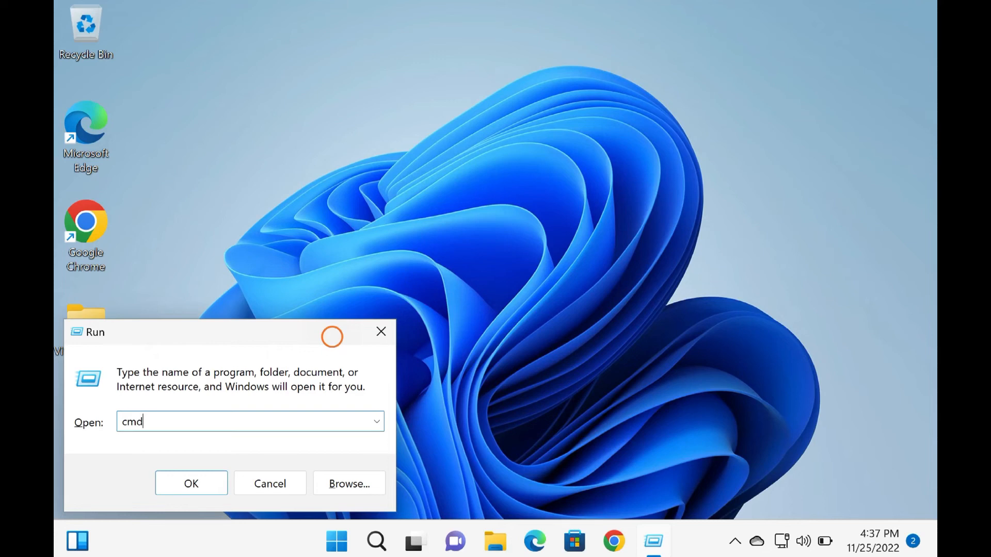
mouse_move(144, 318)
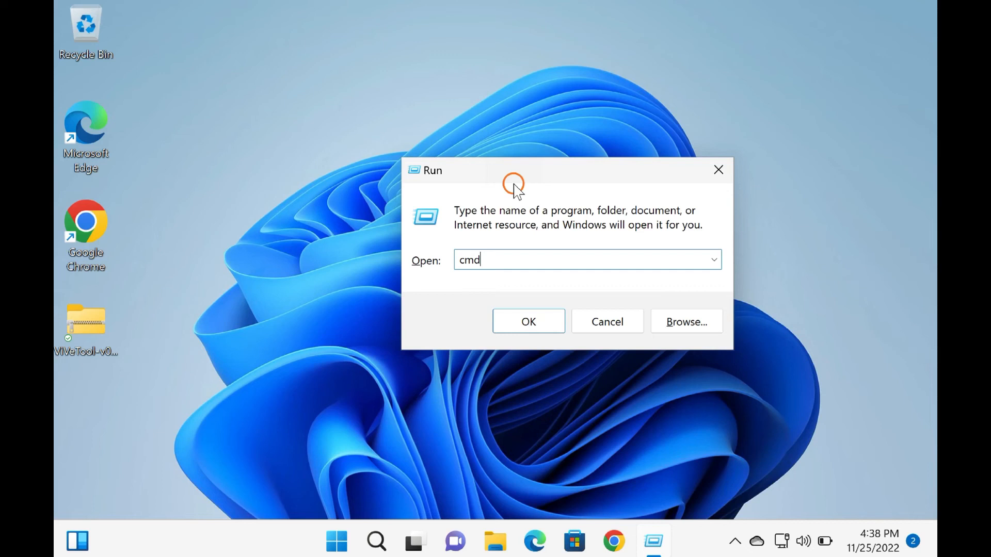
click(527, 322)
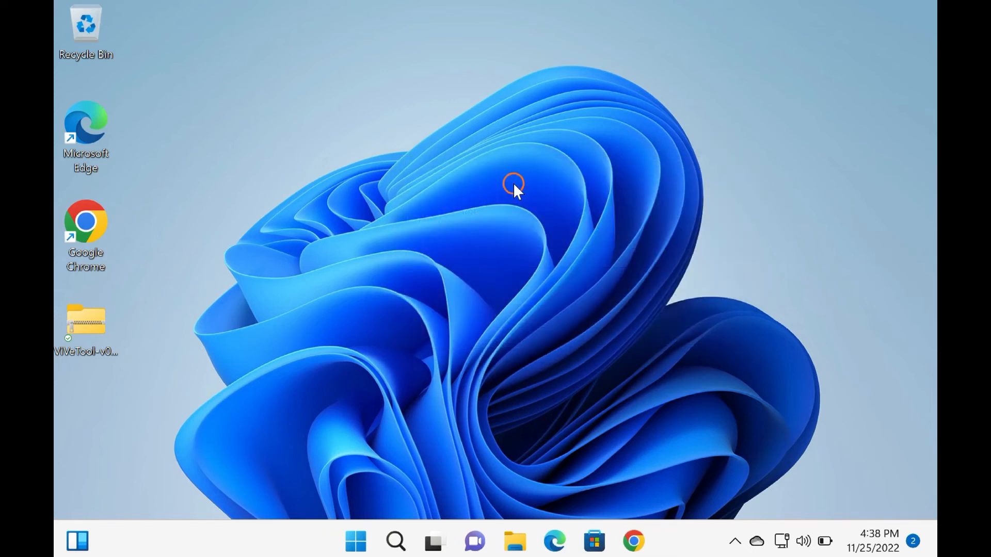
mouse_move(404, 414)
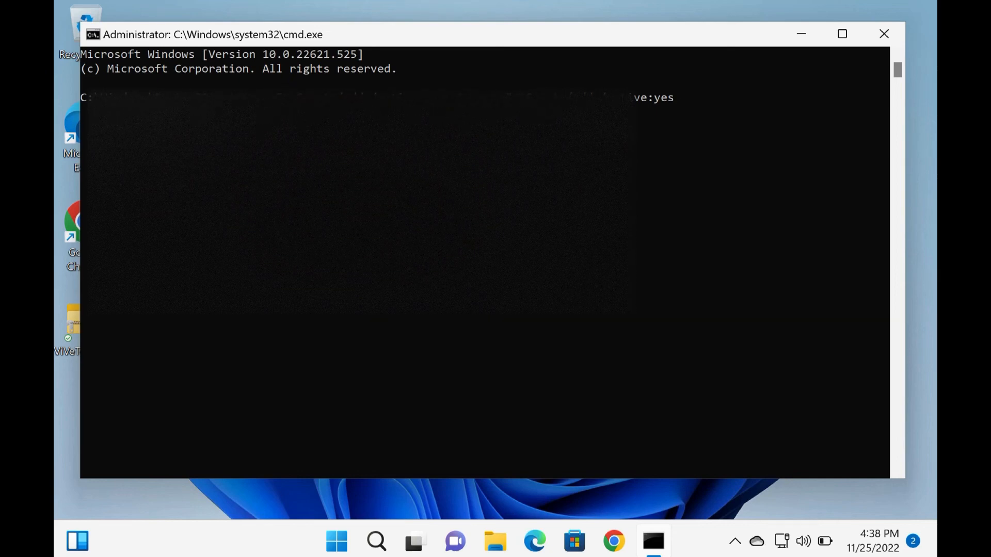
- Run net user ForGuest /add /active:yes, then close the command window
key(Return)
text(net user ForGuest /add /active:yes)
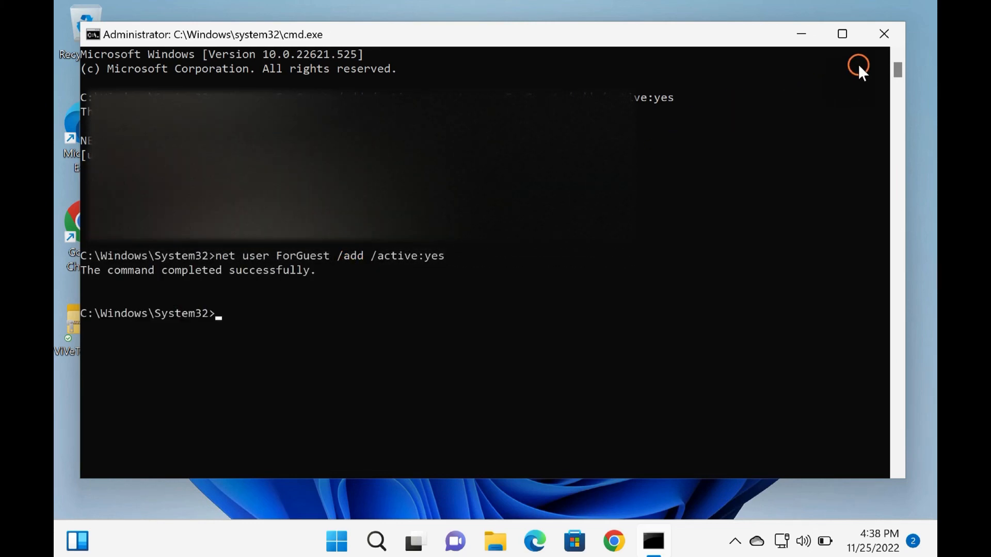
click(883, 34)
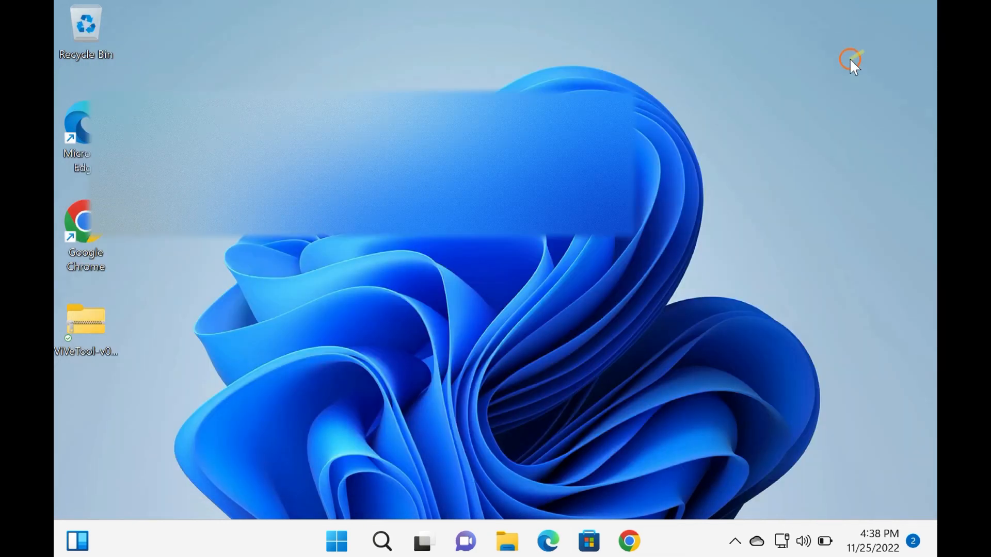
- Show the Start menu account list, now including ForGuest and GuestAccount
click(337, 540)
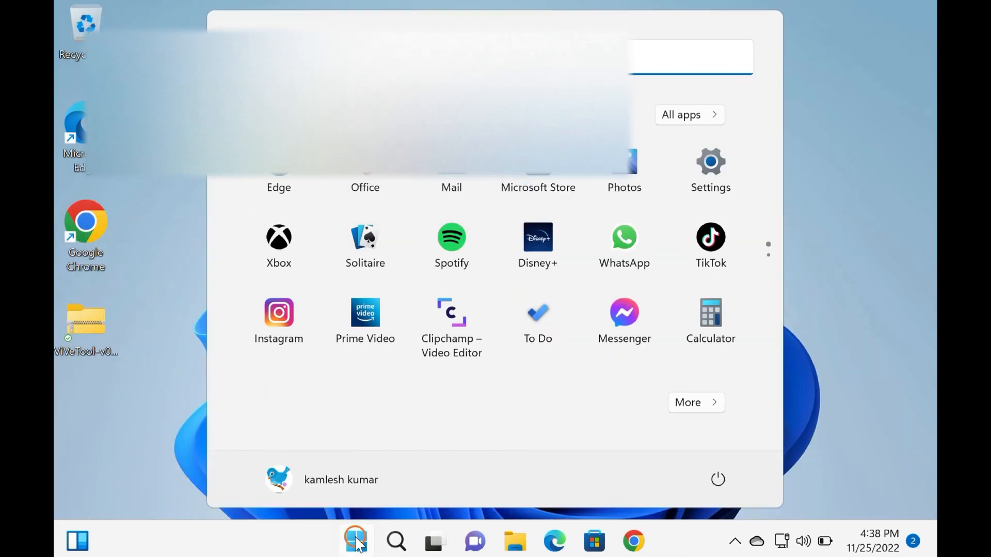
click(340, 480)
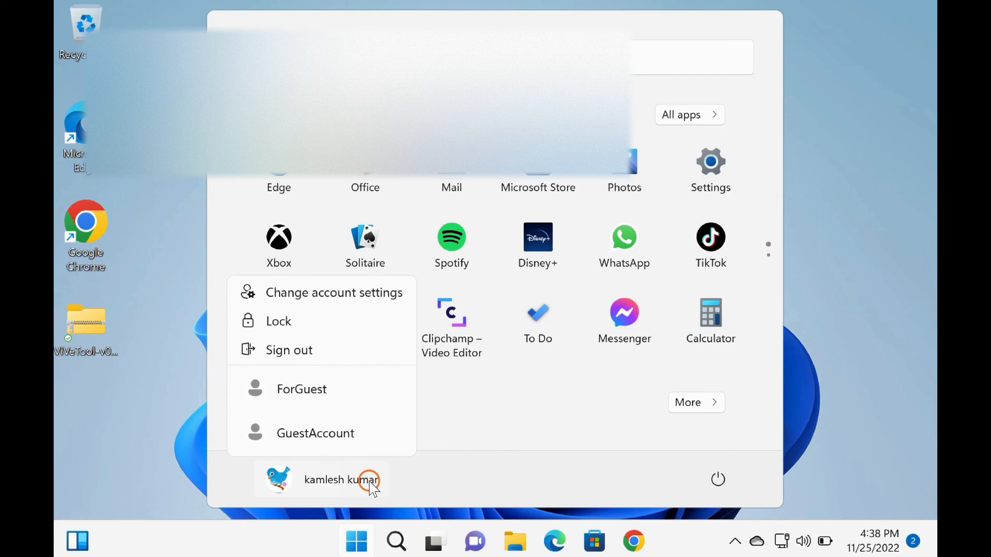